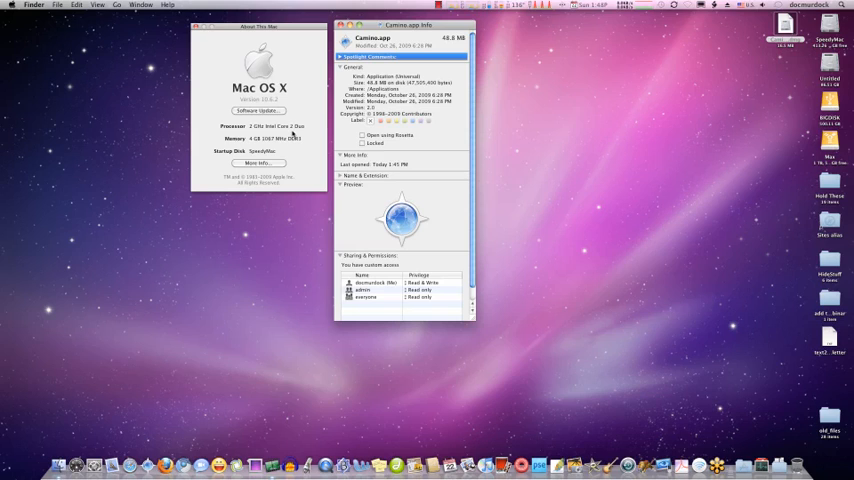
pyautogui.moveTo(280, 146)
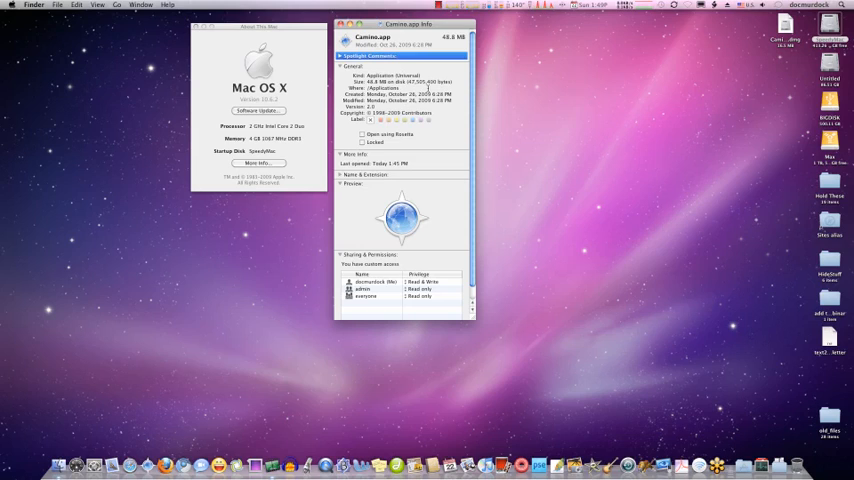
pyautogui.moveTo(452, 132)
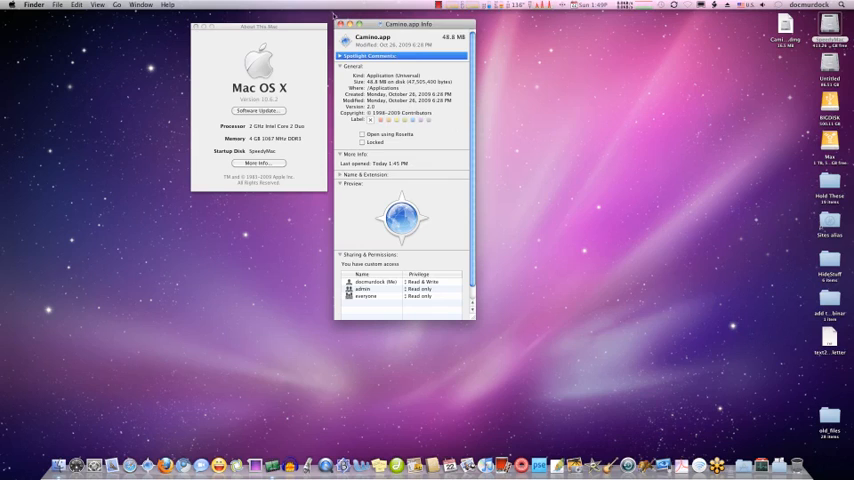
# Close the Camino.app Get Info window, leaving About This Mac open.
pyautogui.click(340, 24)
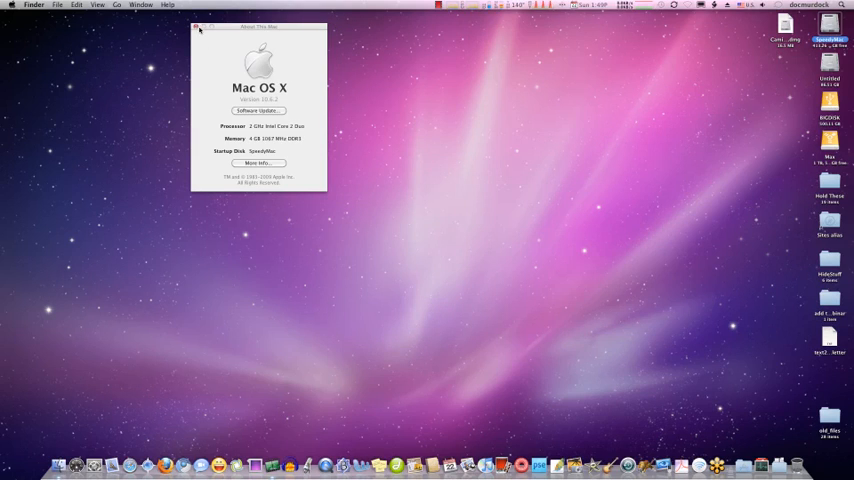
# Close About This Mac, then delete Camino in AppCleaner with its five found files, including the system file.
pyautogui.click(196, 28)
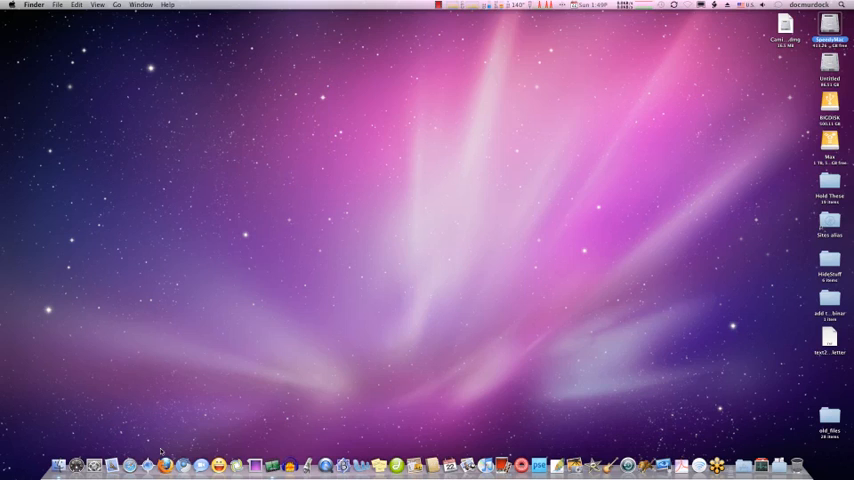
pyautogui.moveTo(172, 330)
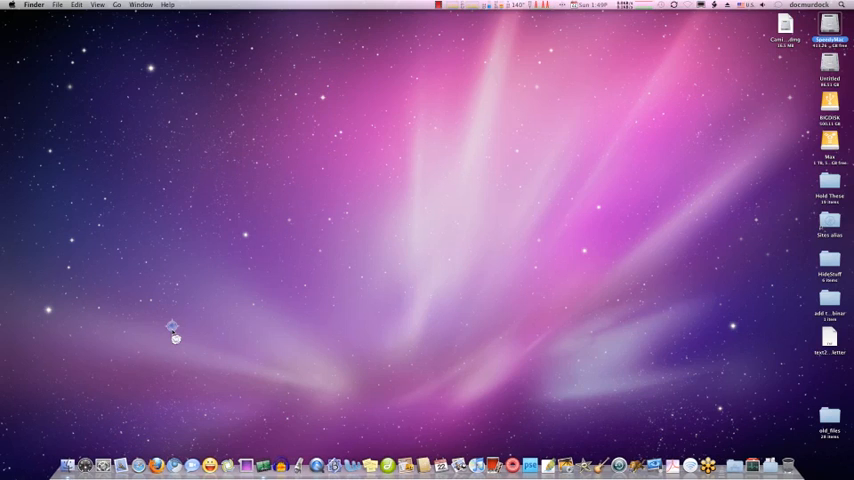
pyautogui.moveTo(704, 440)
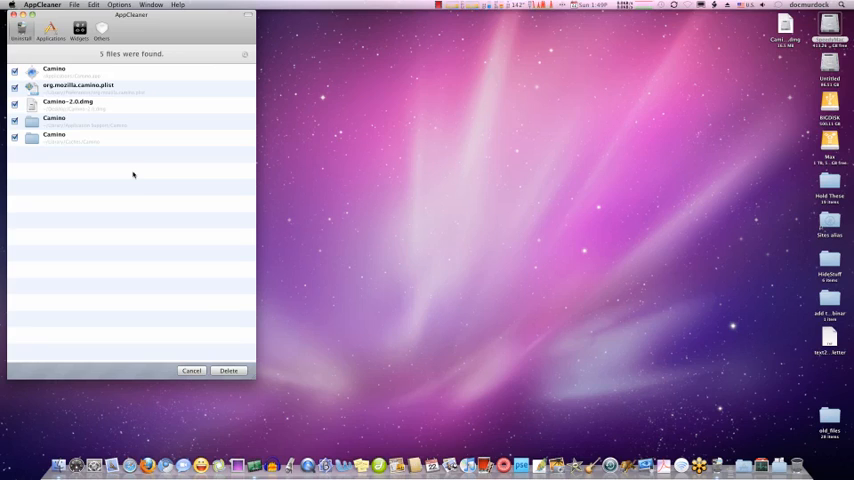
pyautogui.click(90, 102)
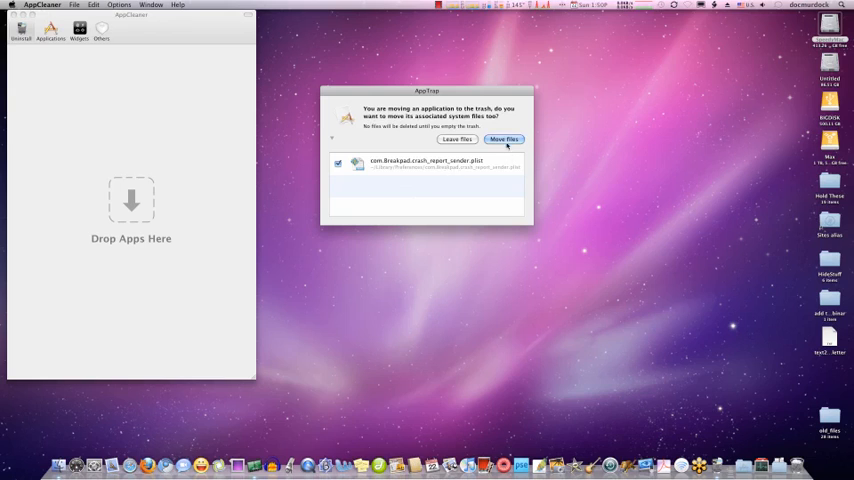
pyautogui.click(504, 140)
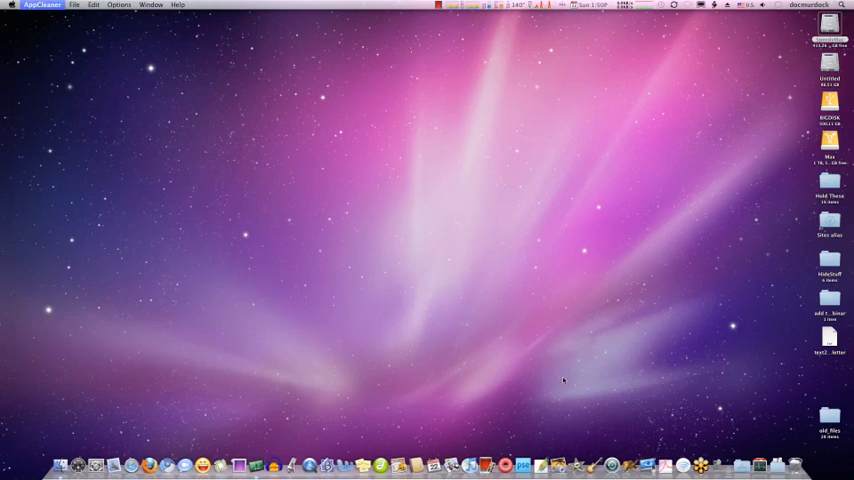
# Search Google for 'camino' and open the Camino website result.
pyautogui.rightClick(788, 464)
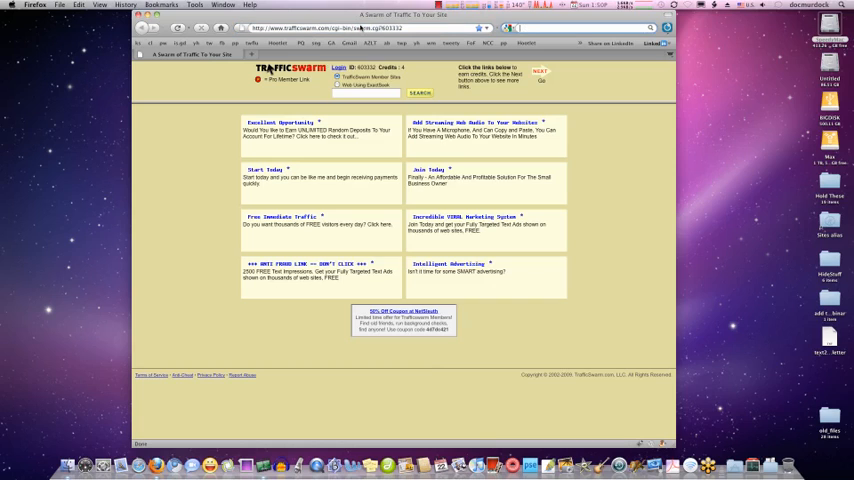
pyautogui.write('camino browser')
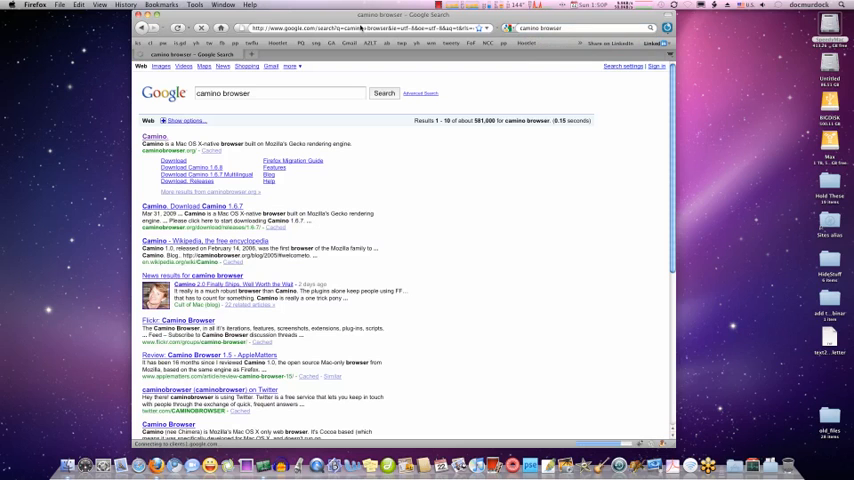
pyautogui.click(154, 136)
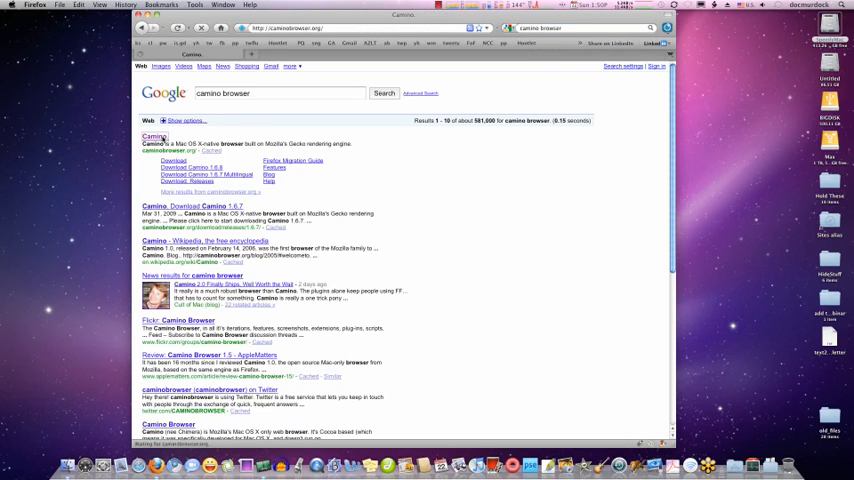
# Download the Camino 2 Multilingual disk image and open it from the Downloads window.
pyautogui.click(154, 136)
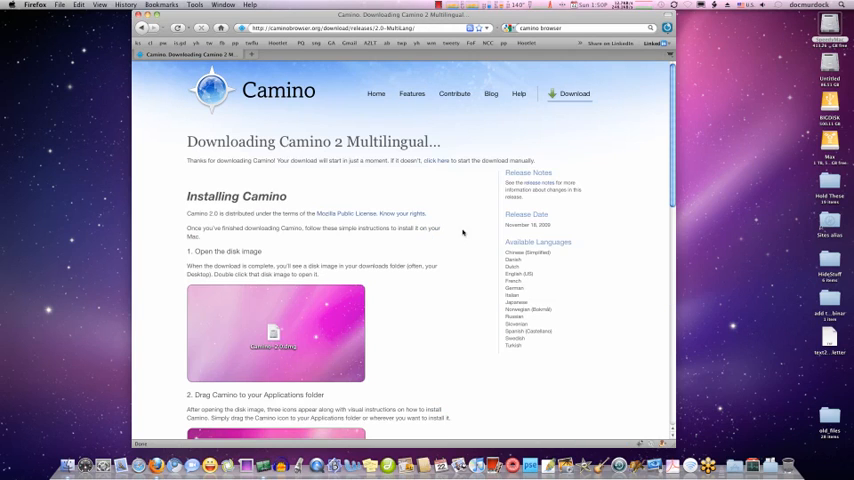
pyautogui.scroll(-3)
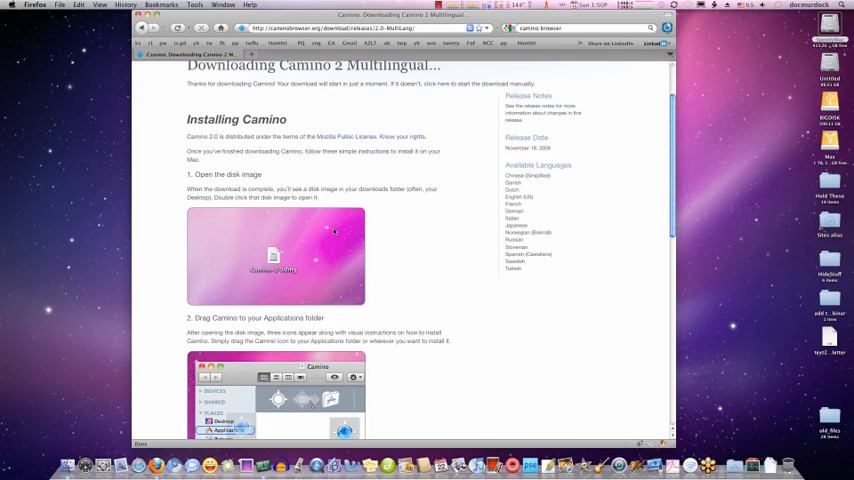
pyautogui.click(438, 76)
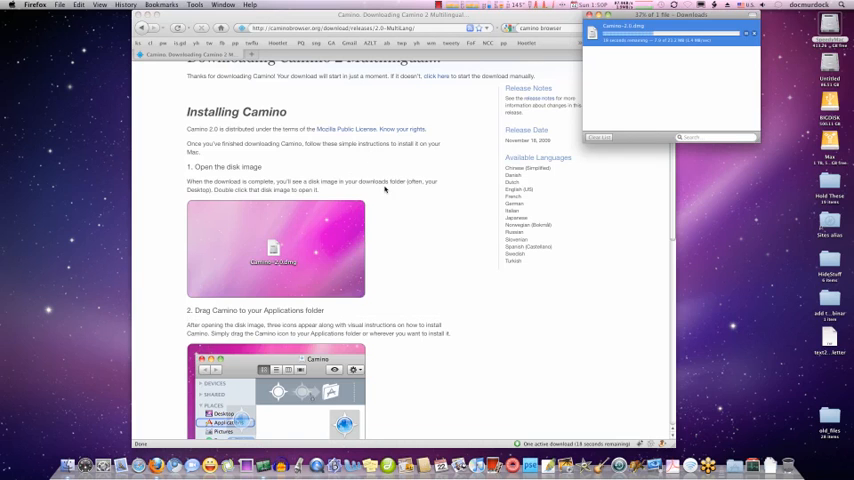
pyautogui.scroll(-3)
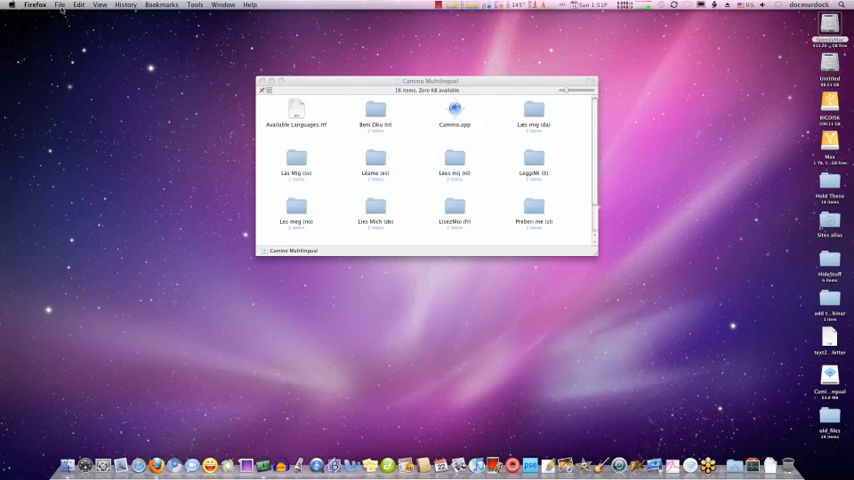
# Close the Camino Multilingual disk image window, leaving a clear desktop.
pyautogui.click(36, 4)
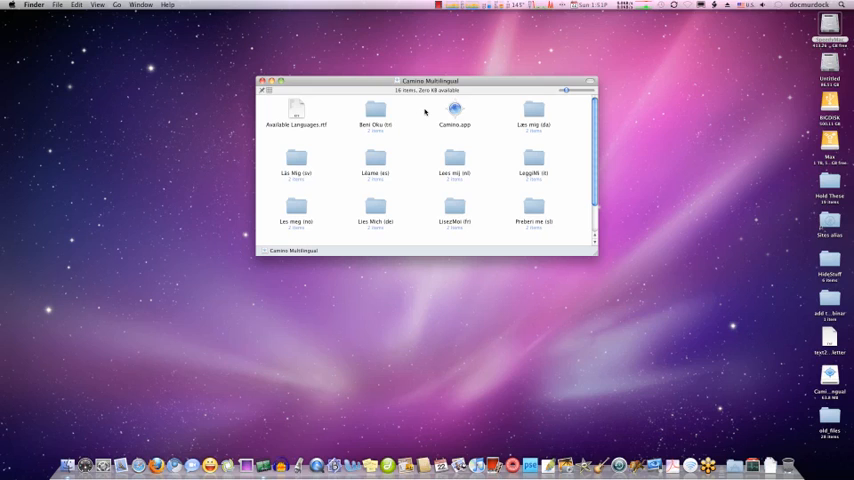
pyautogui.scroll(-3)
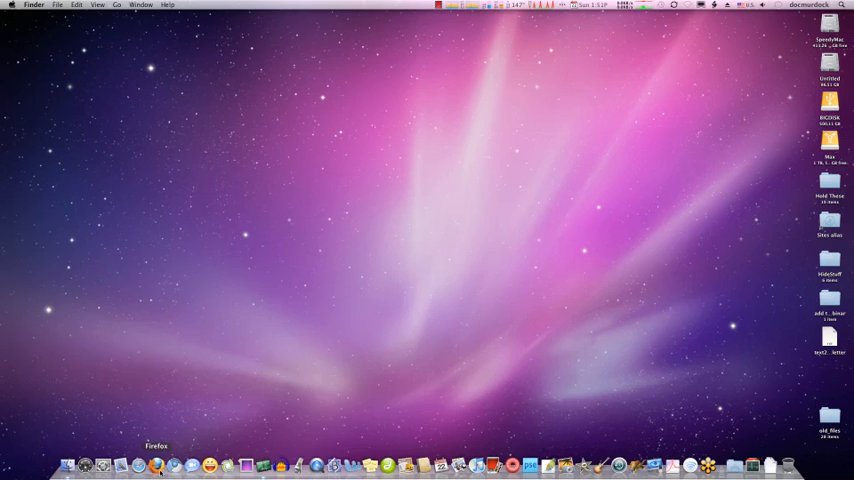
# Return to Firefox, go to caminobrowser.org's download page and choose the English edition of Camino 2.
pyautogui.click(156, 464)
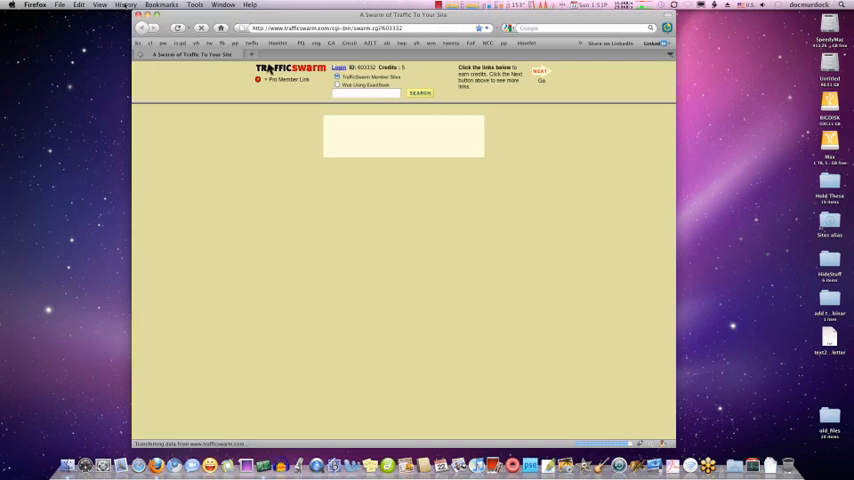
pyautogui.click(124, 4)
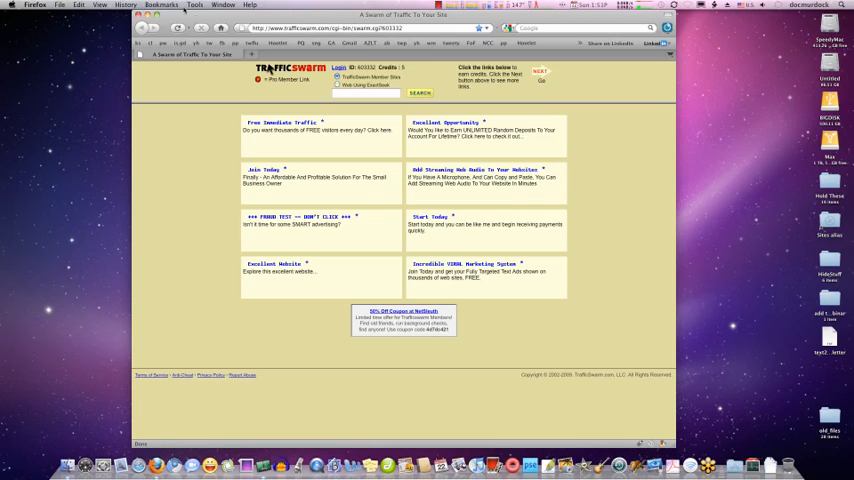
pyautogui.click(124, 4)
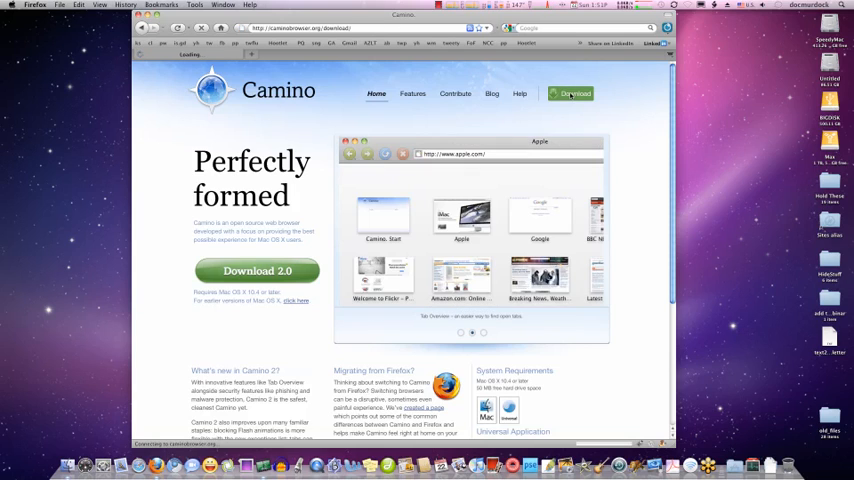
pyautogui.click(572, 92)
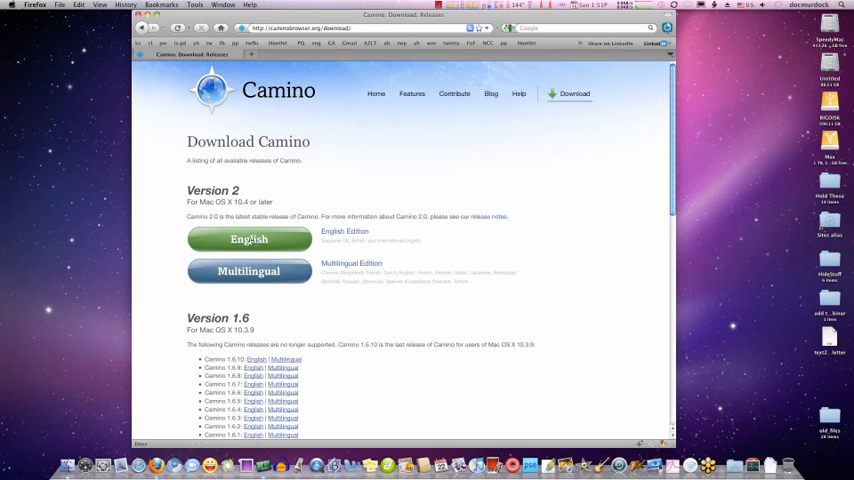
pyautogui.click(248, 240)
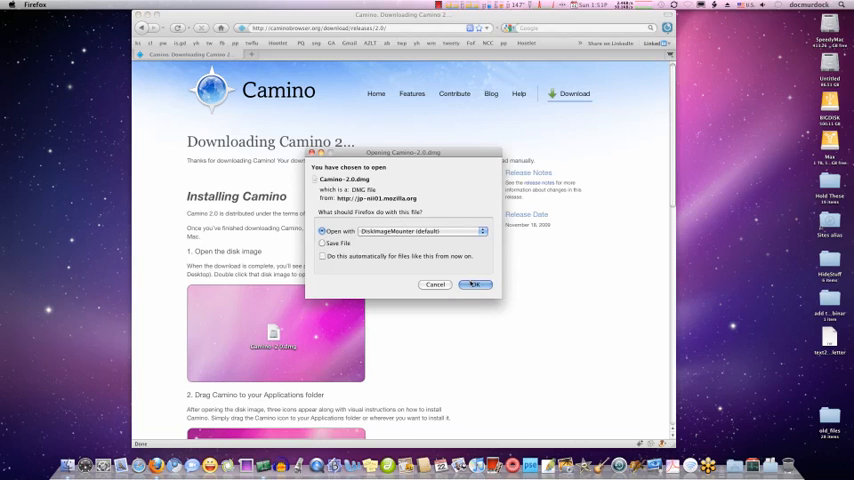
# Confirm opening Camino-2.0.dmg with DiskImageMounter so the disk image mounts.
pyautogui.click(476, 284)
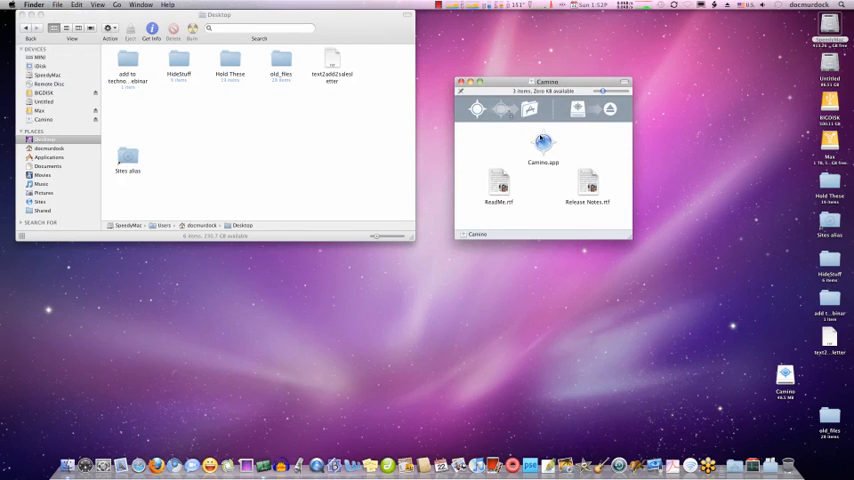
# Copy Camino.app into the Applications folder and eject the Camino disk image.
pyautogui.click(544, 144)
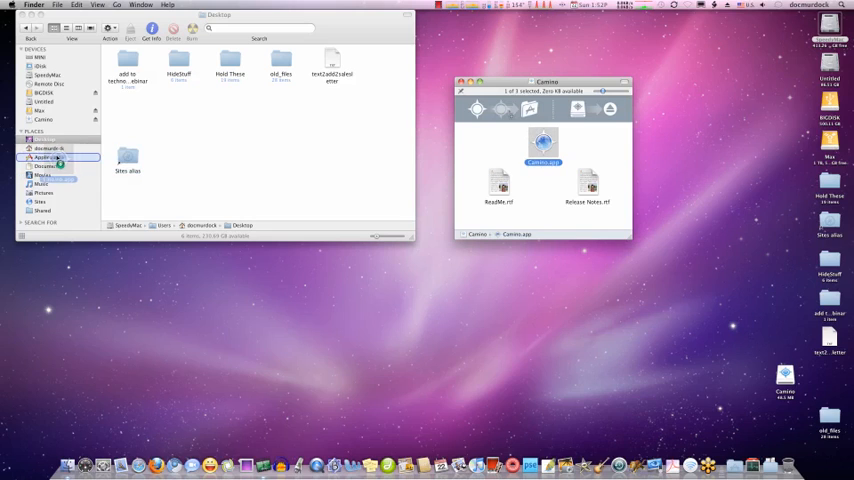
pyautogui.moveTo(544, 148); pyautogui.dragTo(48, 158)
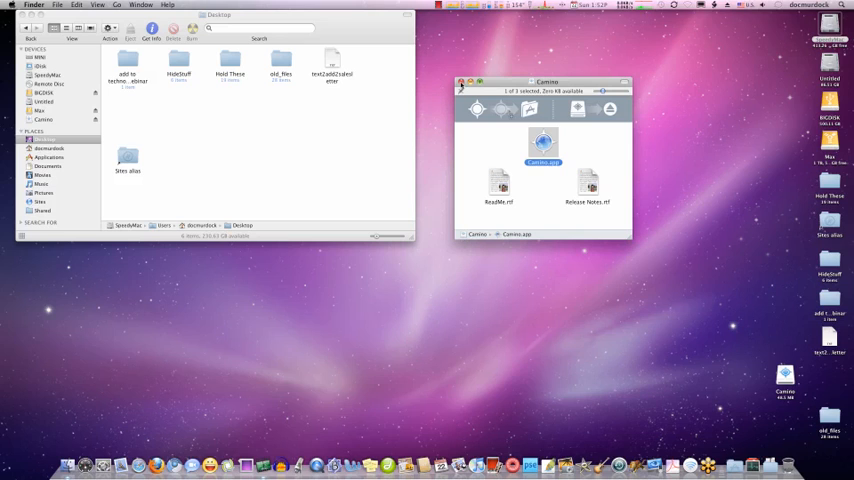
pyautogui.click(462, 80)
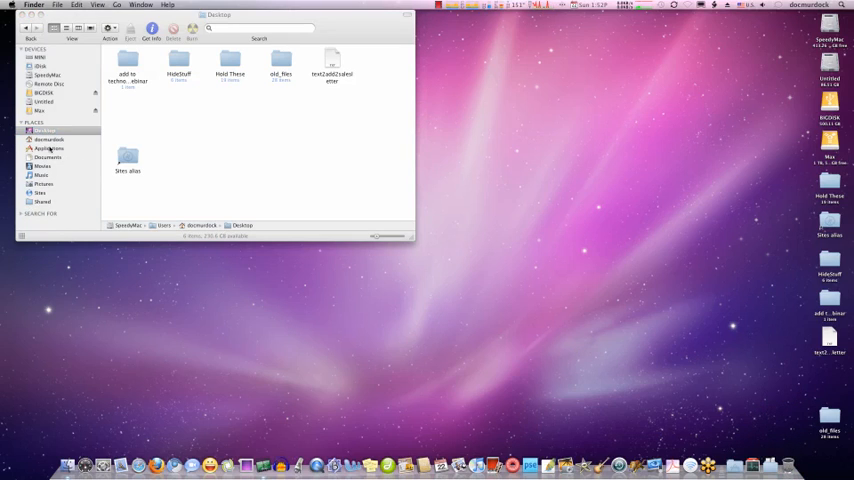
# Launch Camino.app from Applications and allow the downloaded app to open.
pyautogui.click(50, 148)
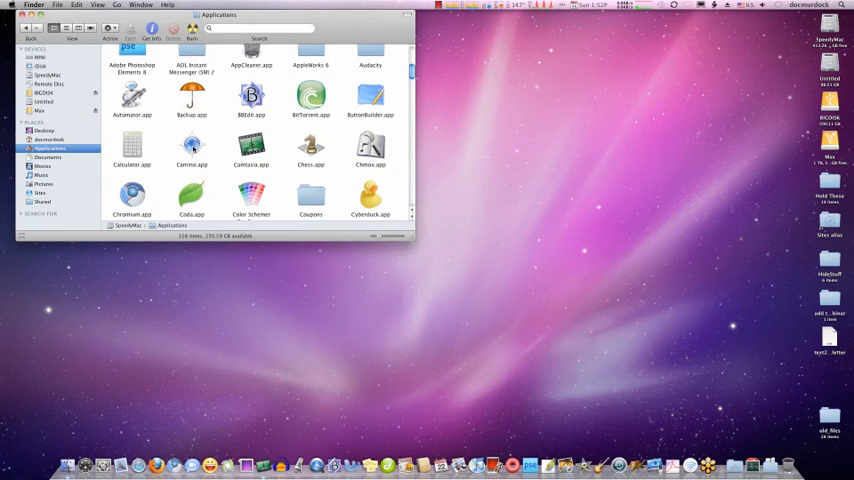
pyautogui.doubleClick(192, 150)
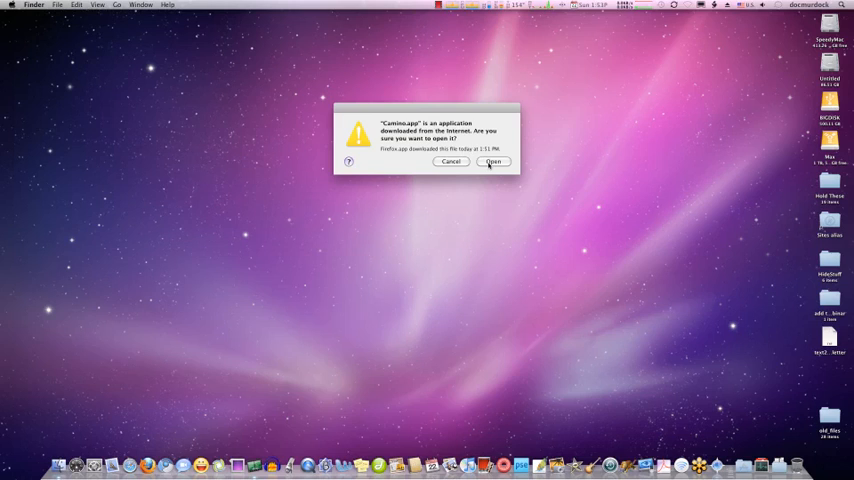
pyautogui.click(492, 162)
pyautogui.write('recording camtasia video of this crash will post on youtube.com/murdockme in a few minutes for')
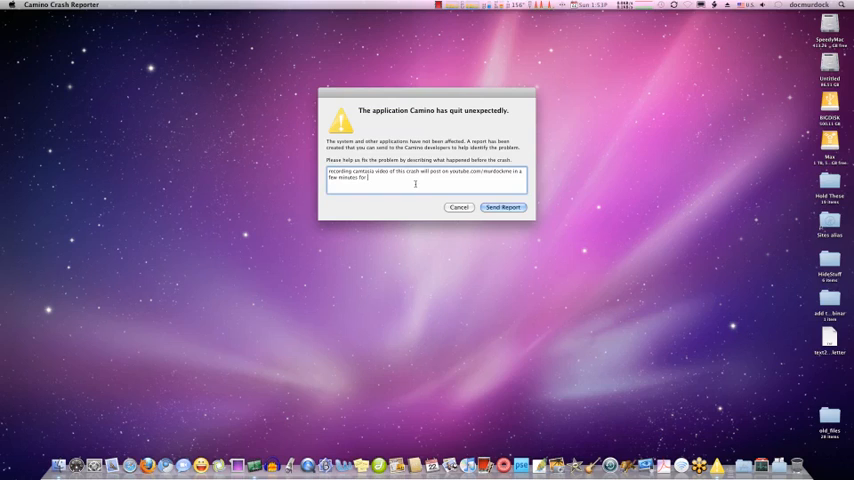
# Describe the problem ending with 'you to review' and send the Camino crash report.
pyautogui.write('you to review.')
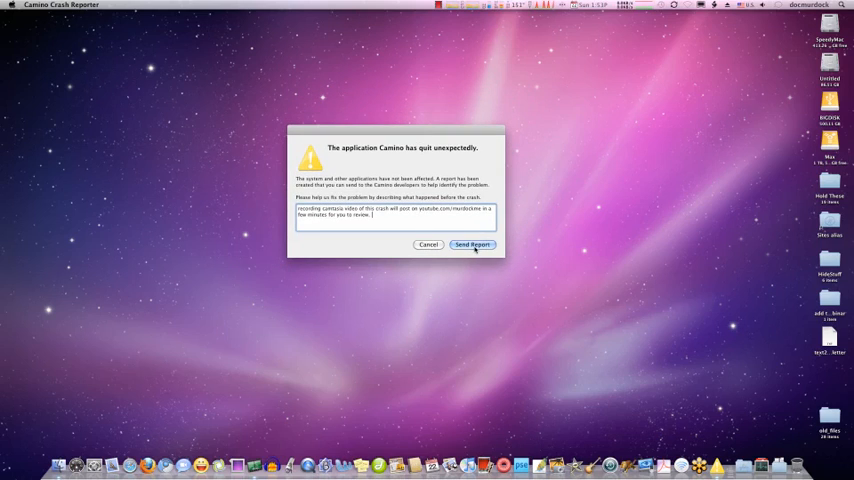
pyautogui.click(470, 244)
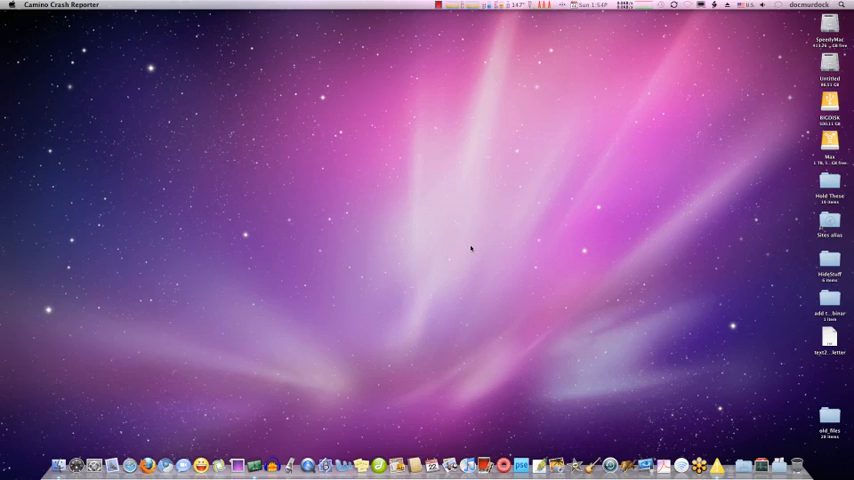